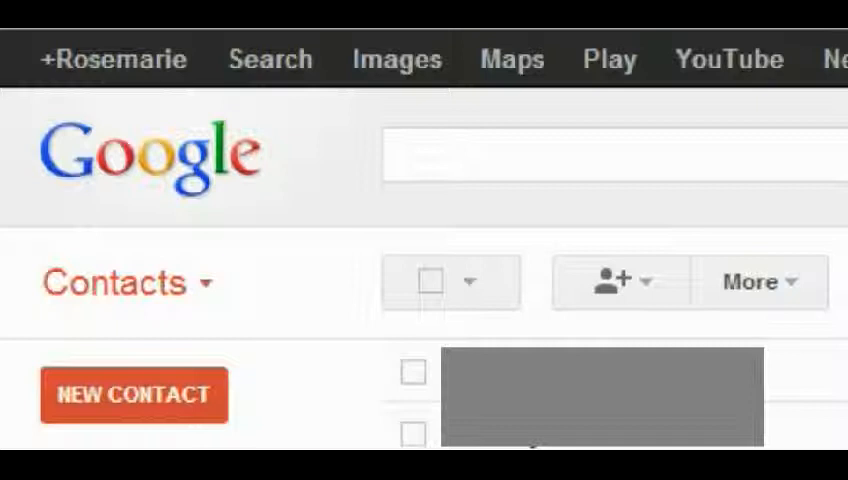
mouse_move(584, 224)
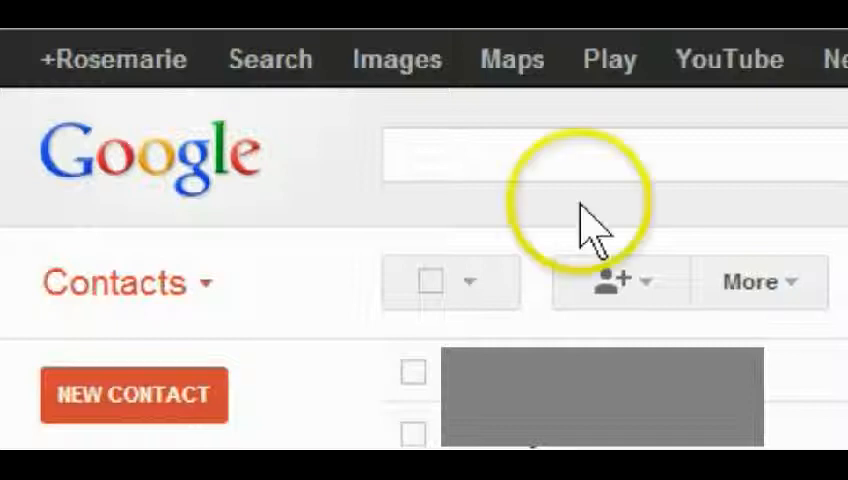
Step: Reach the More menu's Export options with all 45 contacts in Google CSV format
click(204, 284)
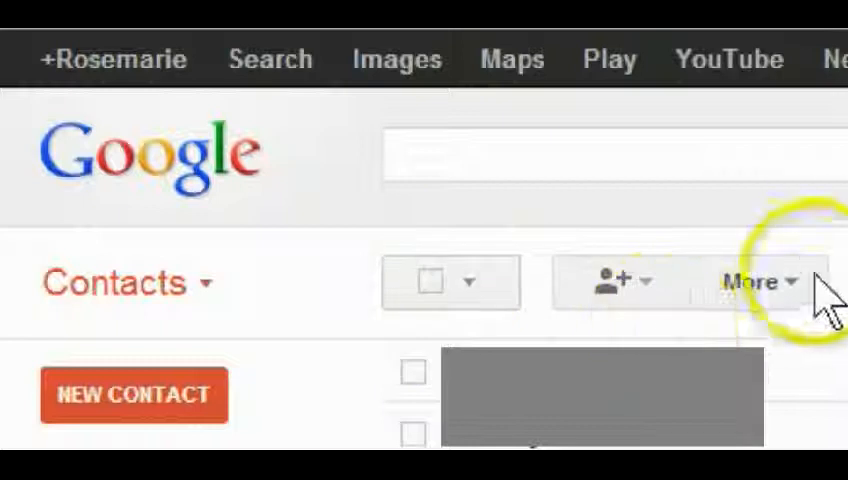
click(752, 282)
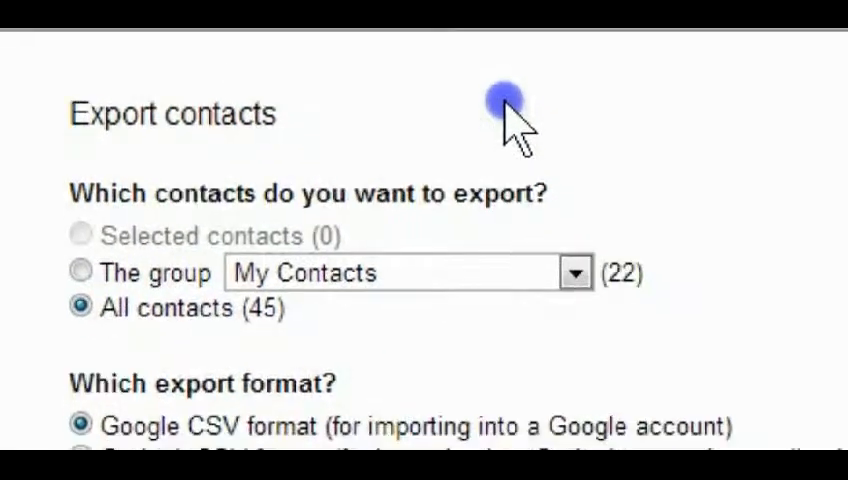
mouse_move(712, 330)
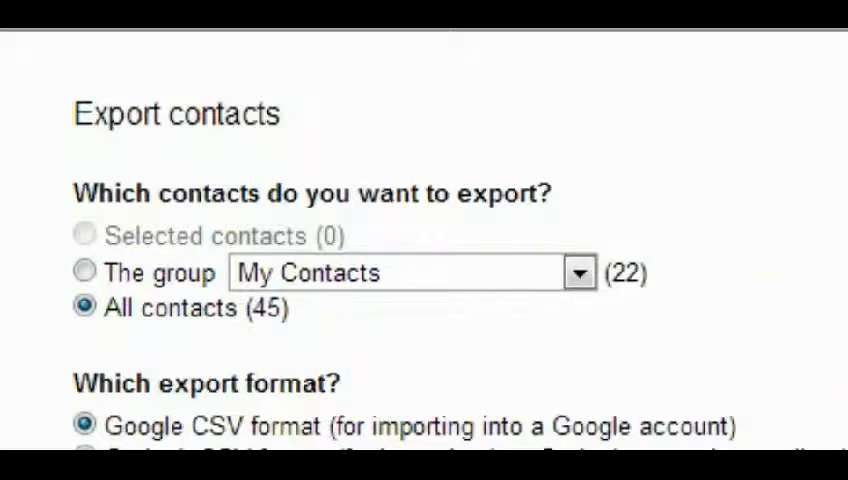
Step: Export all 45 contacts as a Google CSV file and return to the list
scroll(down, 3)
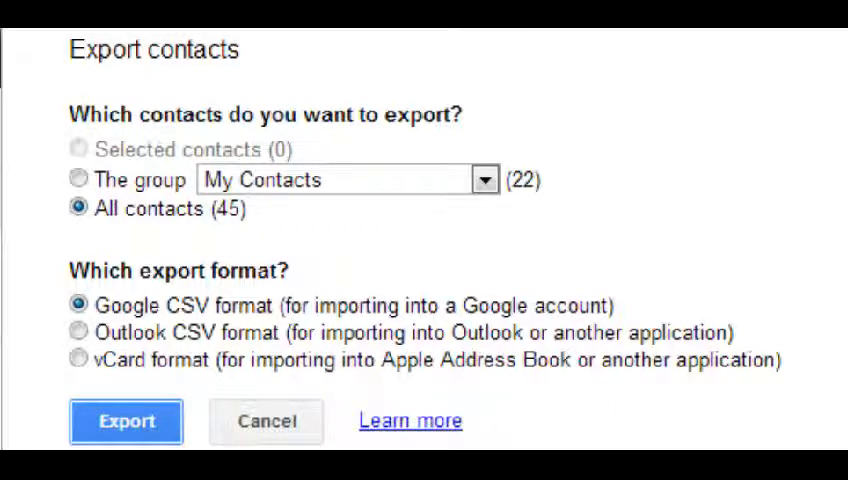
click(126, 420)
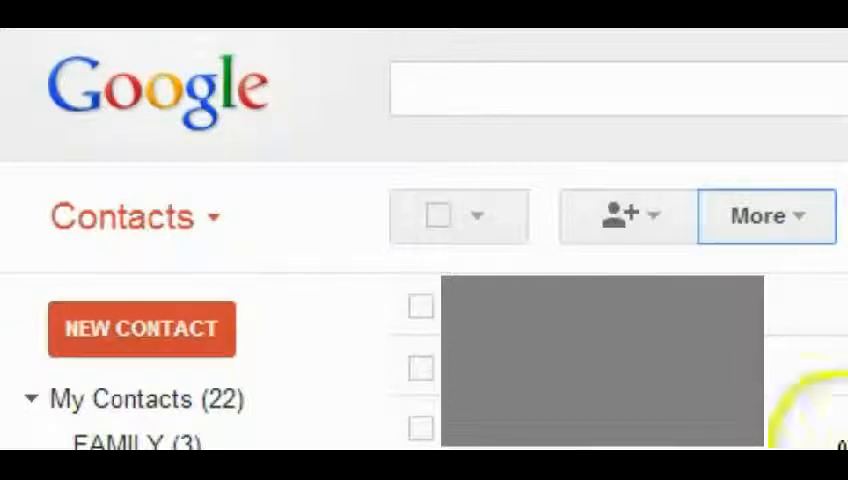
mouse_move(820, 340)
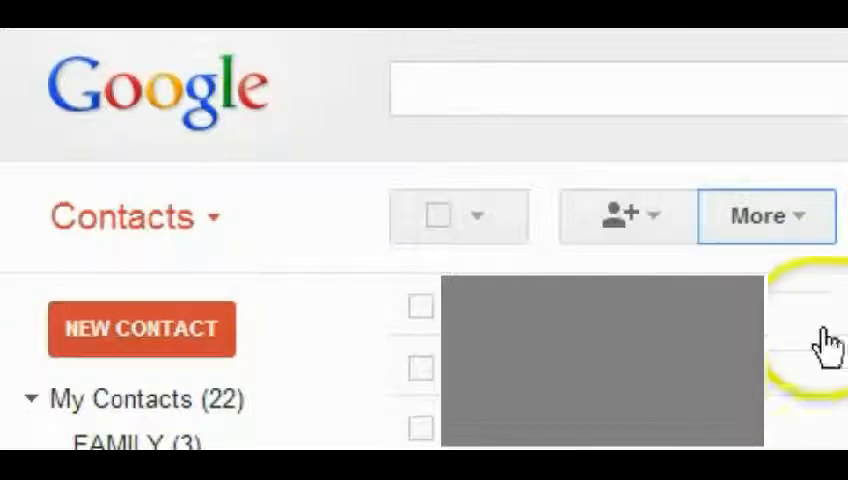